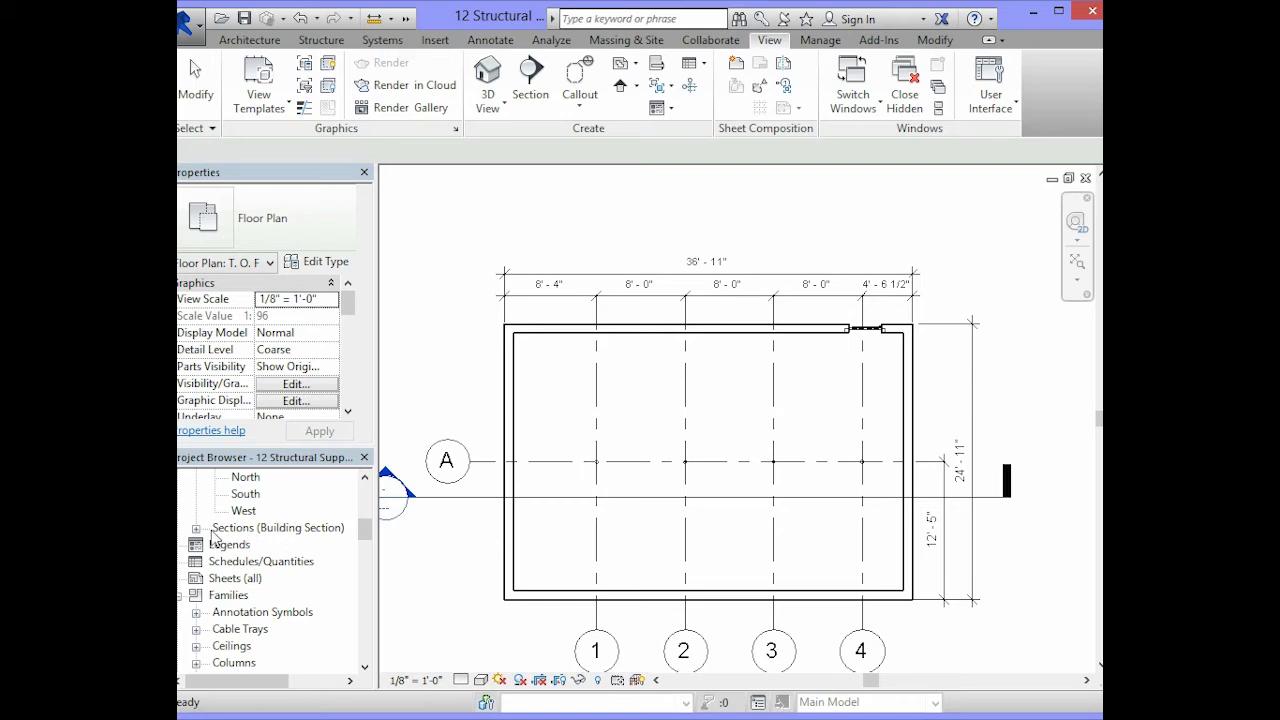
Step: Expand Sections (Building Section) in the Project Browser to reveal Section 1
click(196, 528)
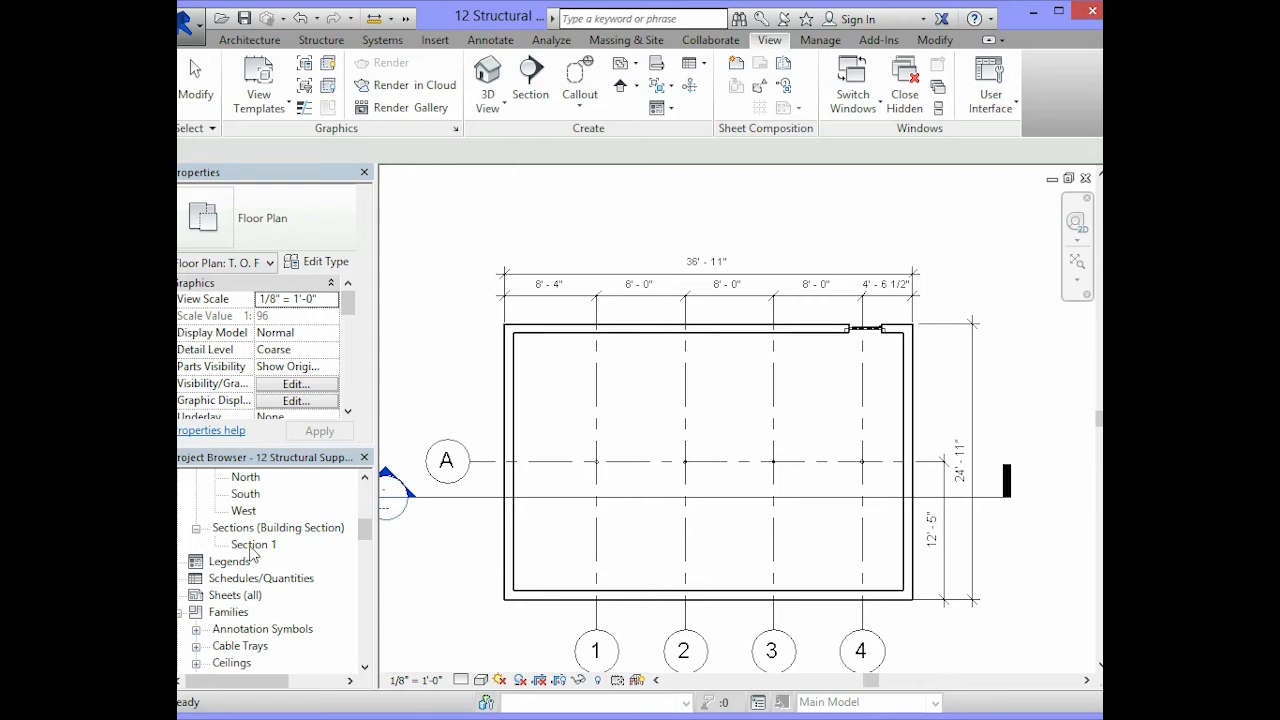
Step: Open the Section 1 view showing walls, slab, columns and foundation
double_click(254, 544)
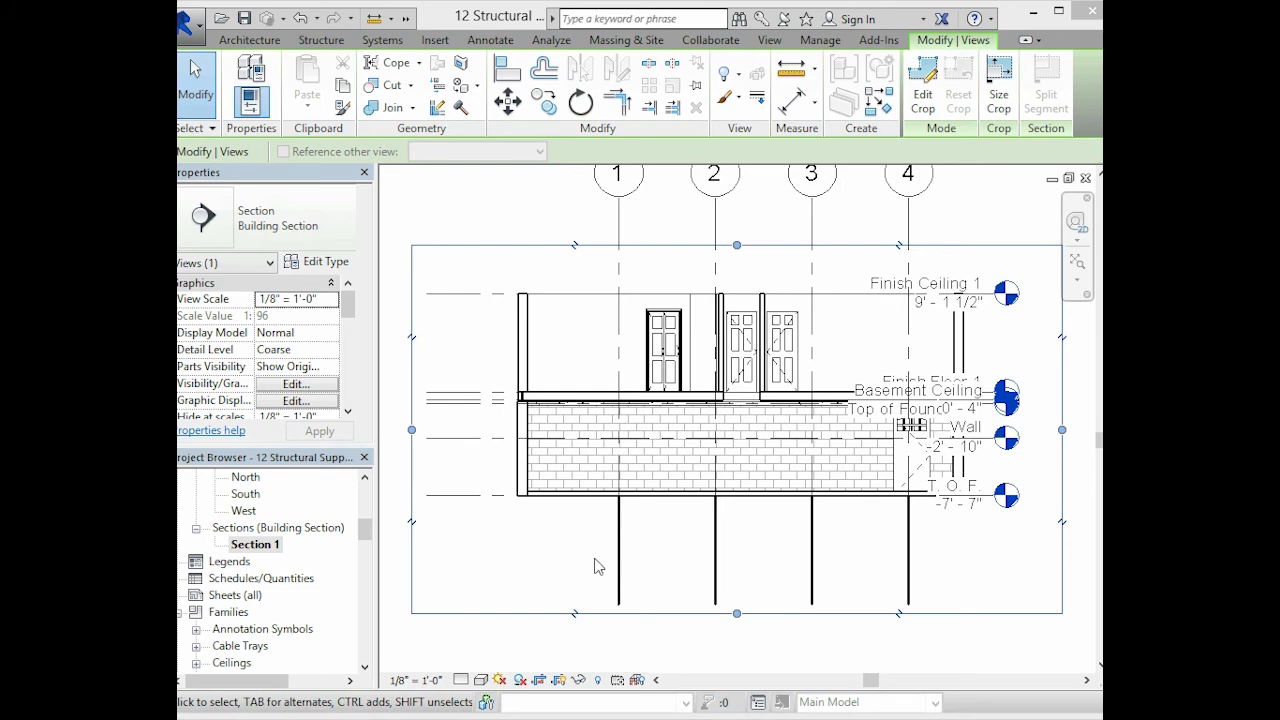
mouse_move(620, 558)
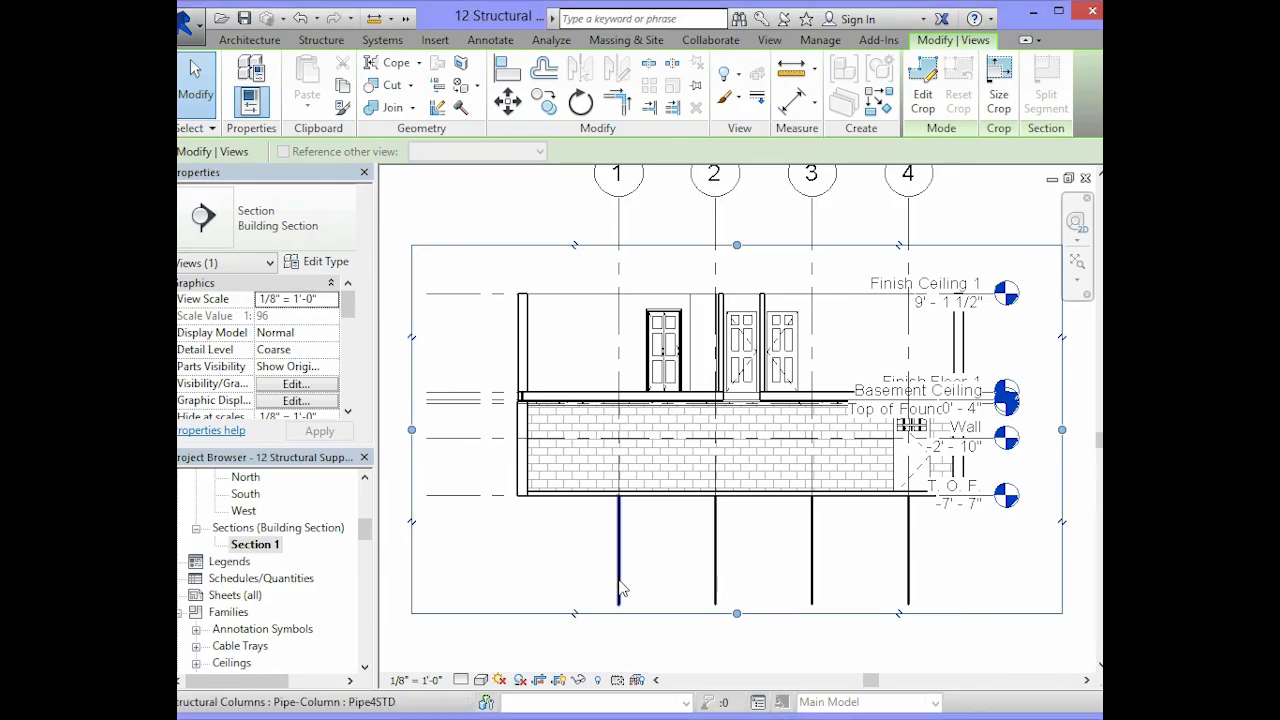
mouse_move(618, 570)
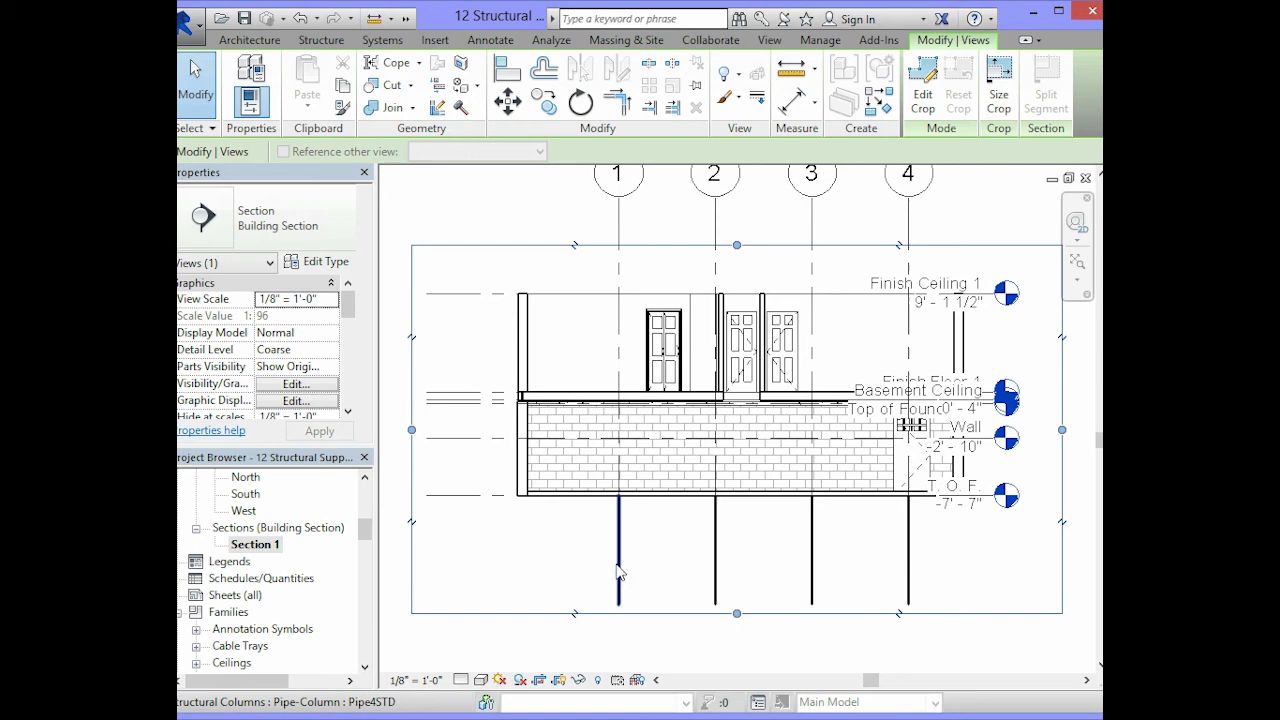
mouse_move(616, 568)
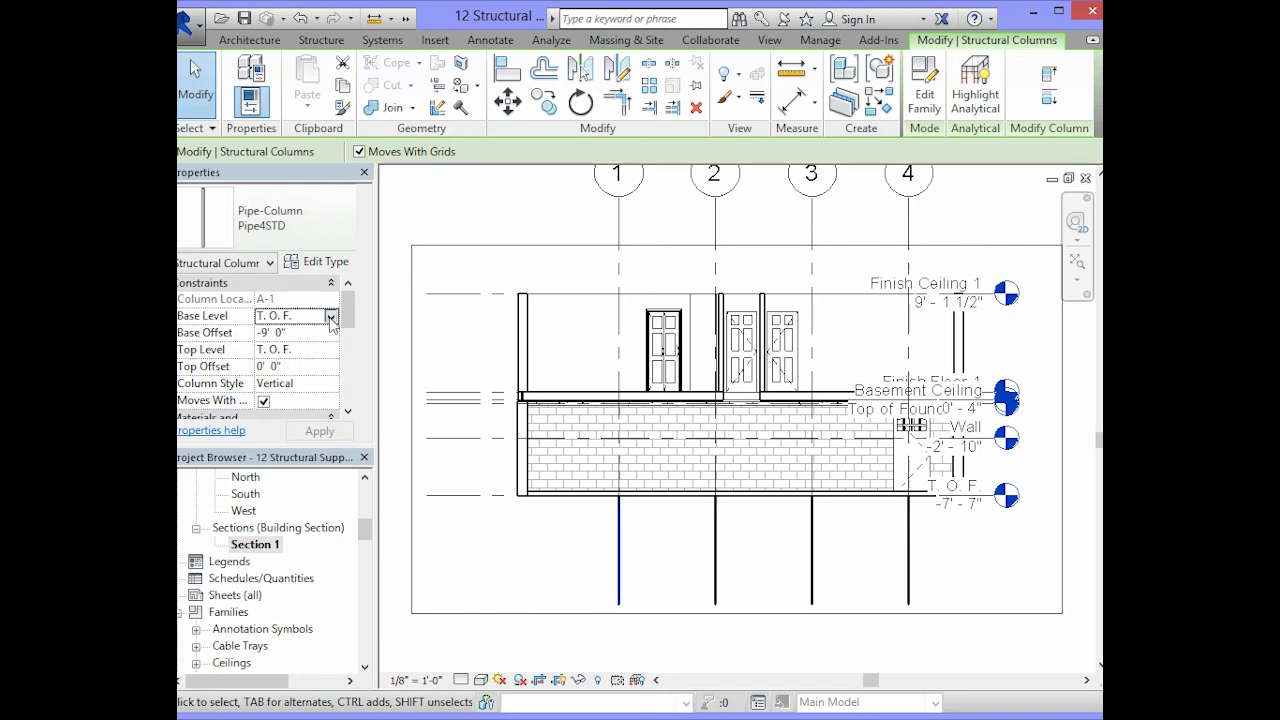
Step: Show the Base Level choices for the selected Pipe-Column (currently T.O.F., offset -9')
click(332, 316)
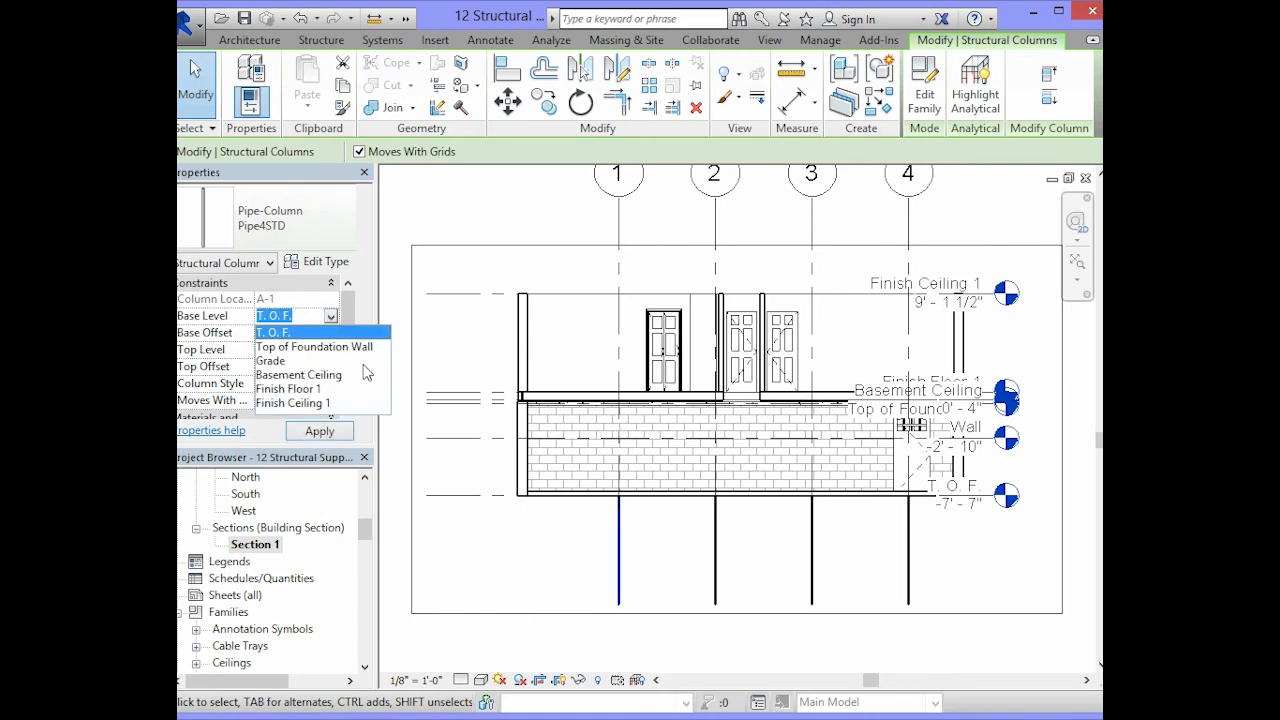